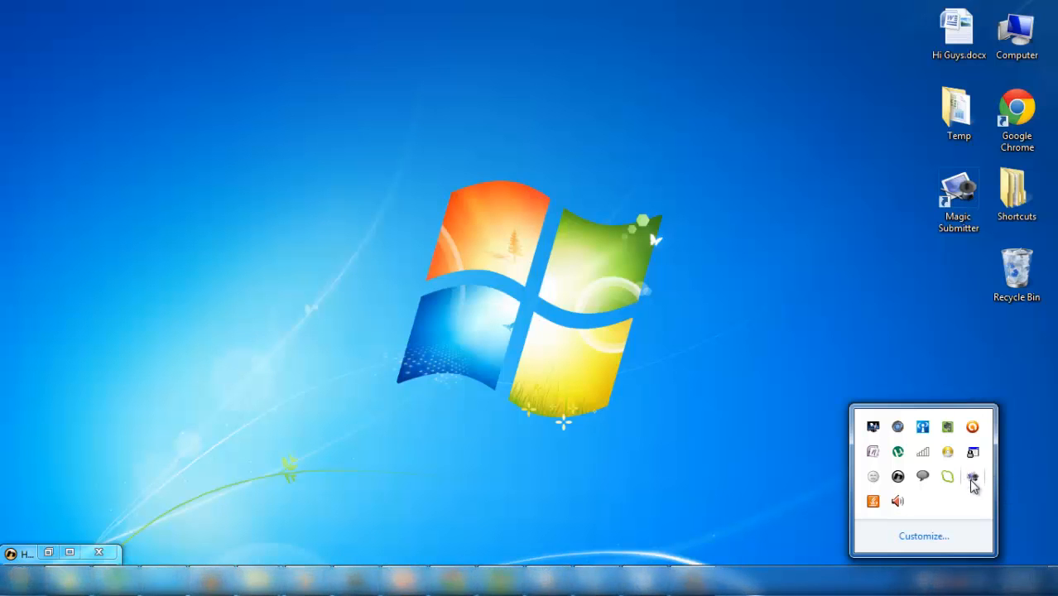
# - Restore Magic Submitter from the tray and maximize it to full screen
pyautogui.click(971, 477)
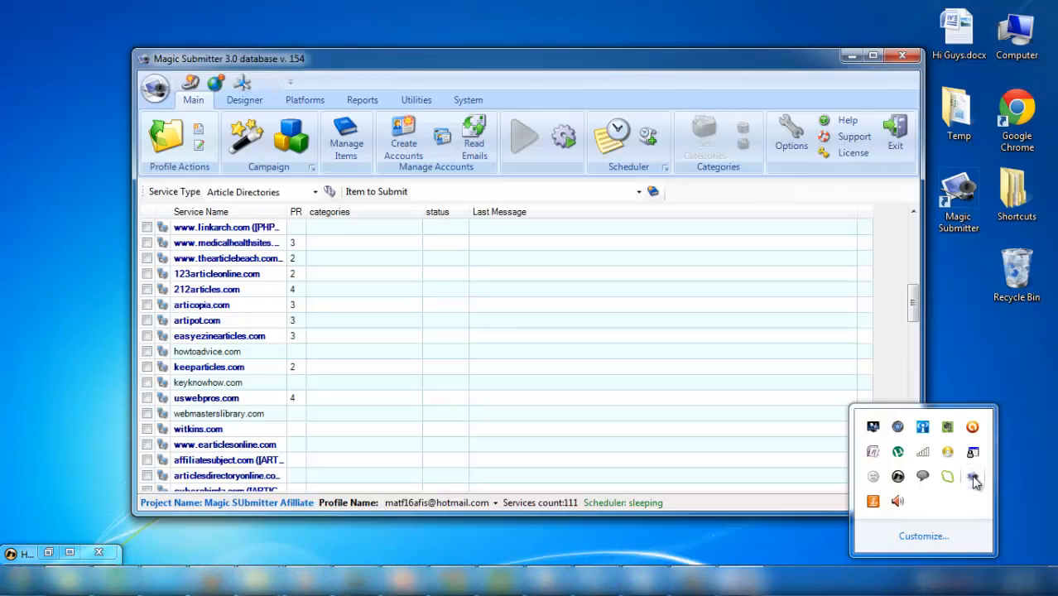
pyautogui.click(874, 51)
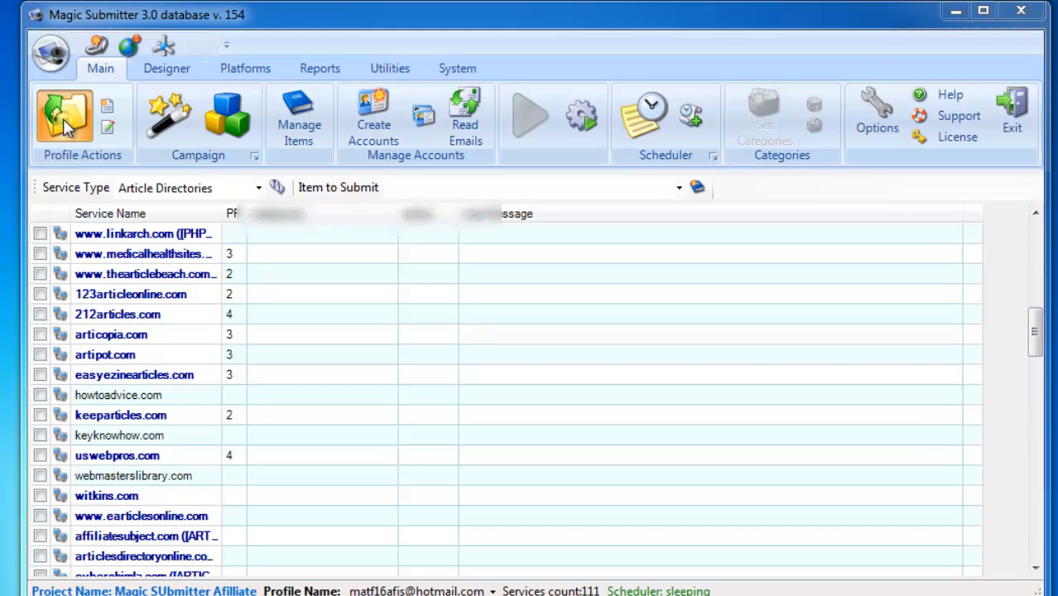
# - Load the saved profile for the Magic Submitter Affiliate project via Open Profile
pyautogui.click(65, 116)
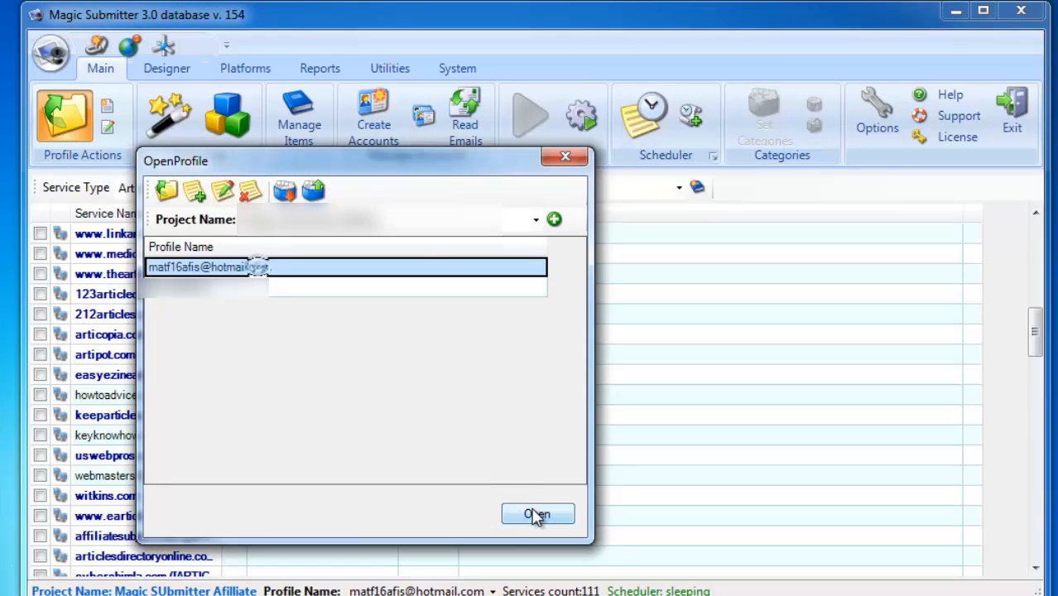
pyautogui.click(536, 513)
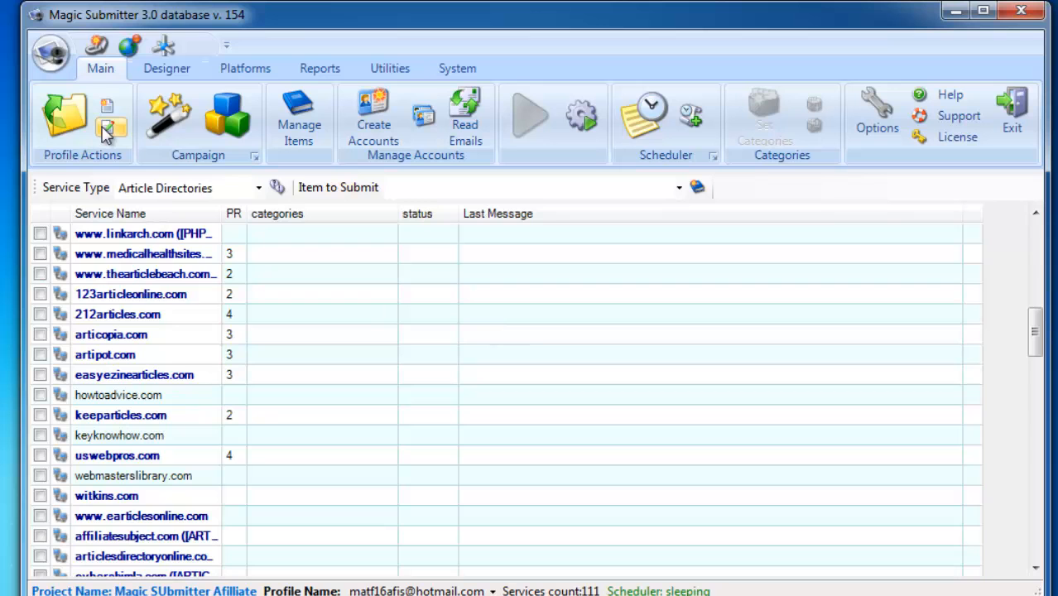
# - Run the profile's mailbox Test Connection successfully and close the Setup Profile Data window
pyautogui.click(81, 120)
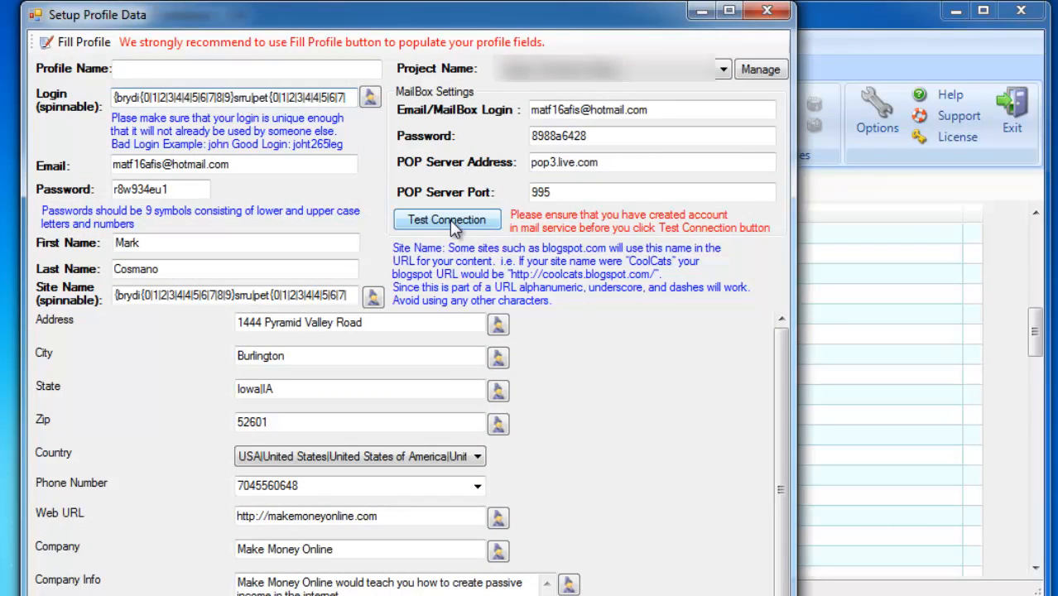
pyautogui.click(446, 218)
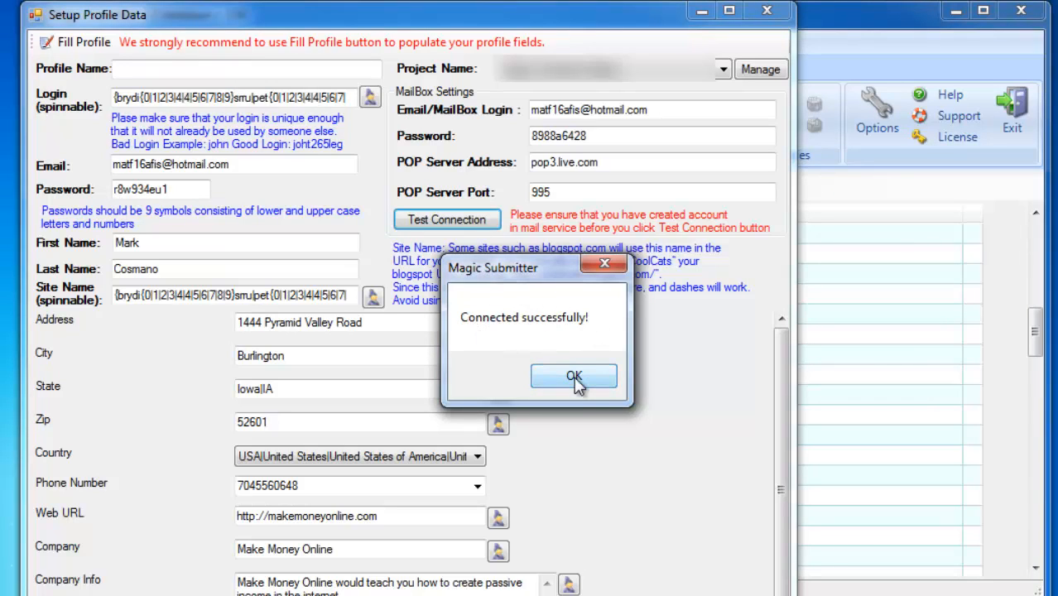
pyautogui.moveTo(526, 331)
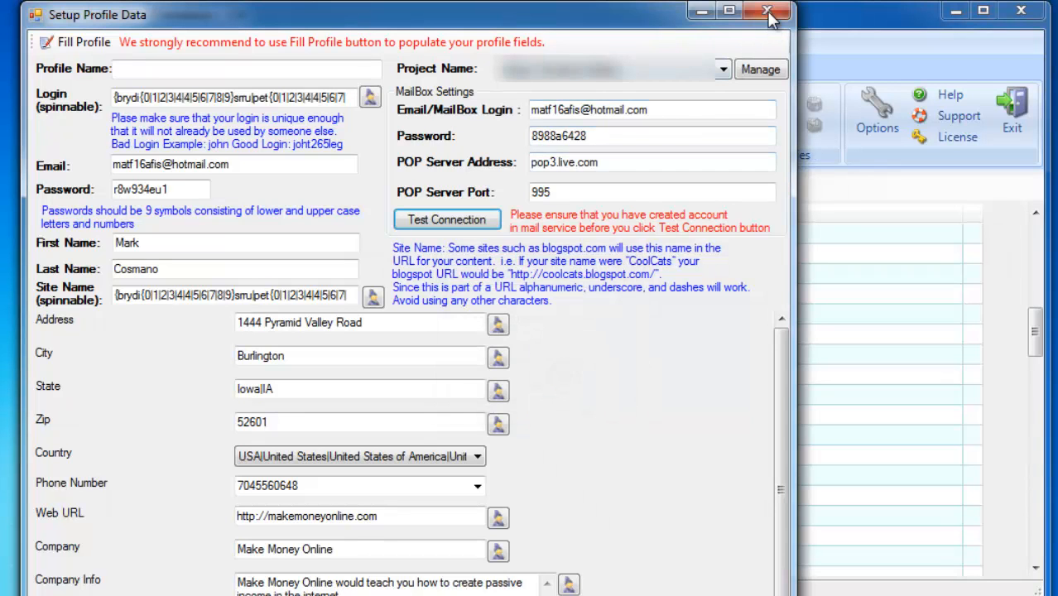
pyautogui.click(764, 14)
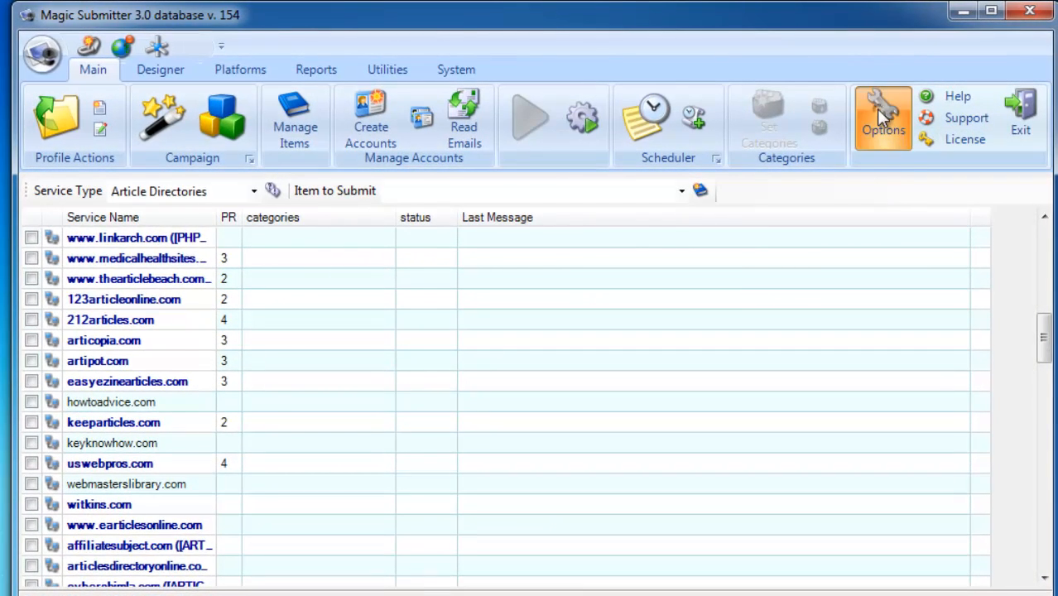
pyautogui.click(883, 116)
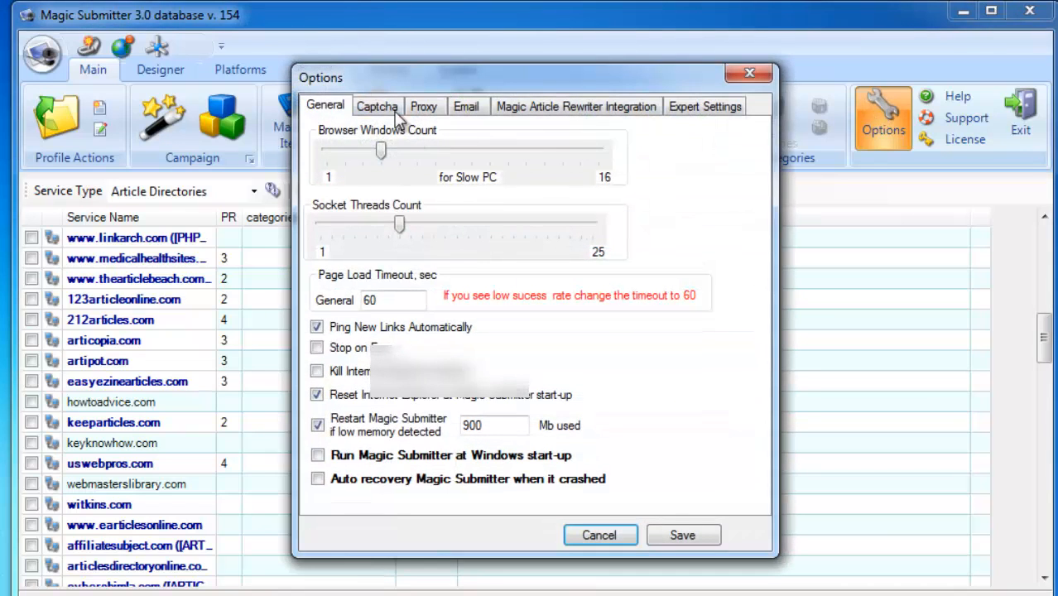
pyautogui.click(376, 105)
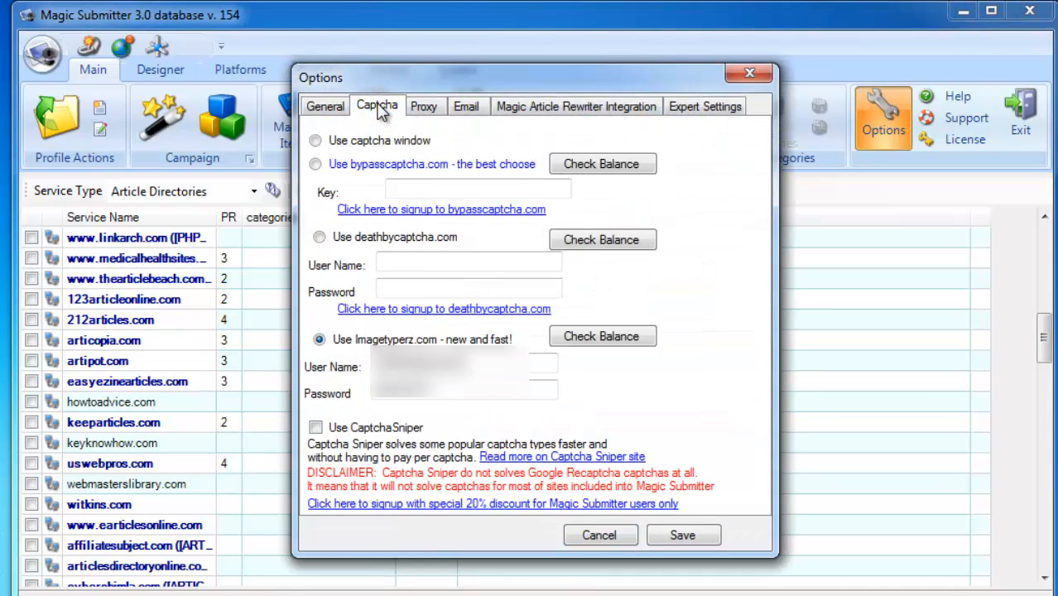
pyautogui.moveTo(421, 134)
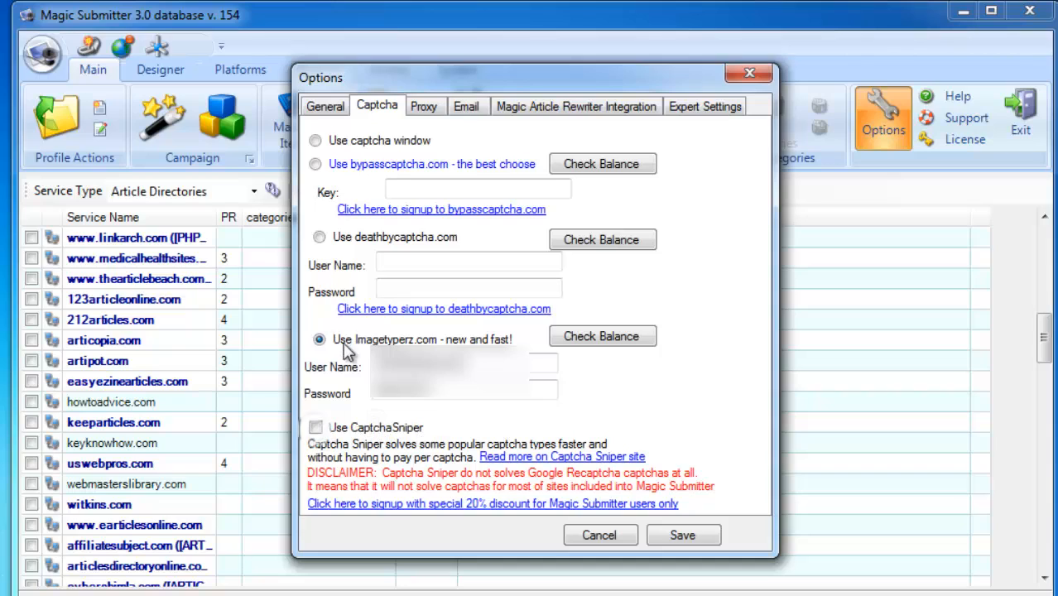
pyautogui.click(318, 139)
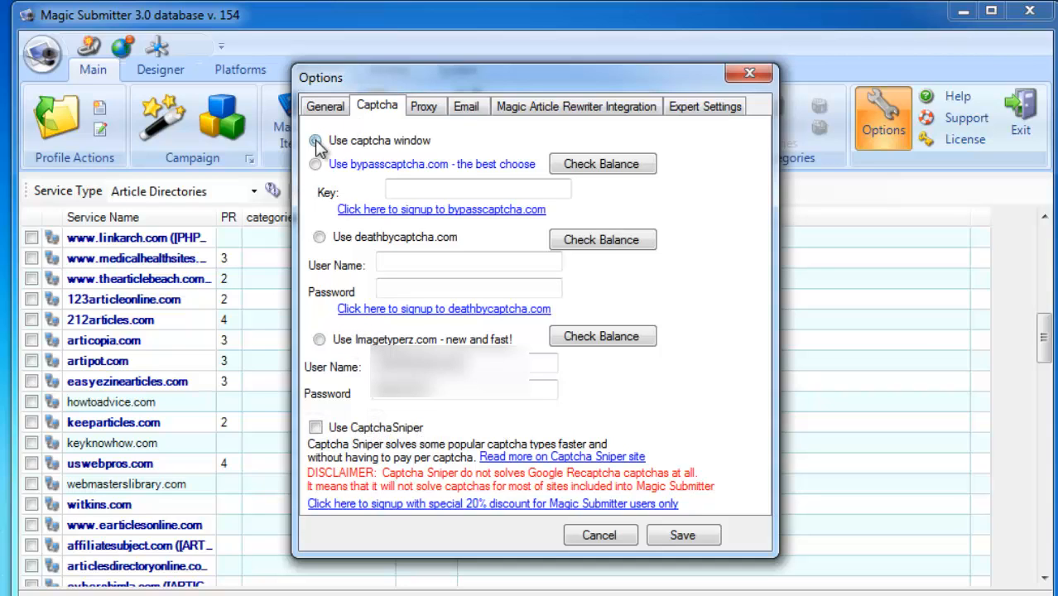
pyautogui.click(318, 139)
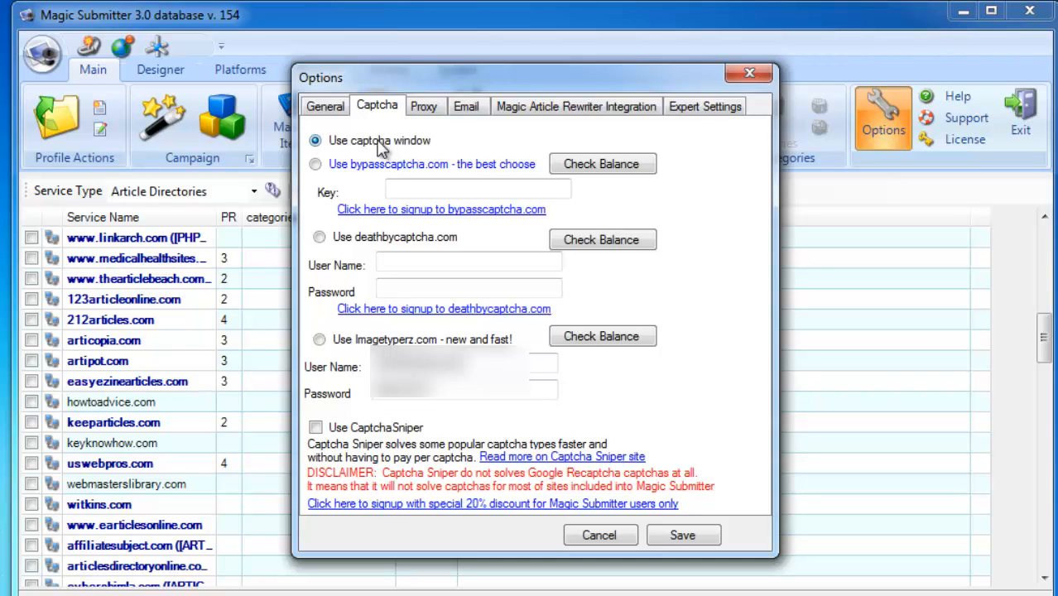
pyautogui.moveTo(407, 149)
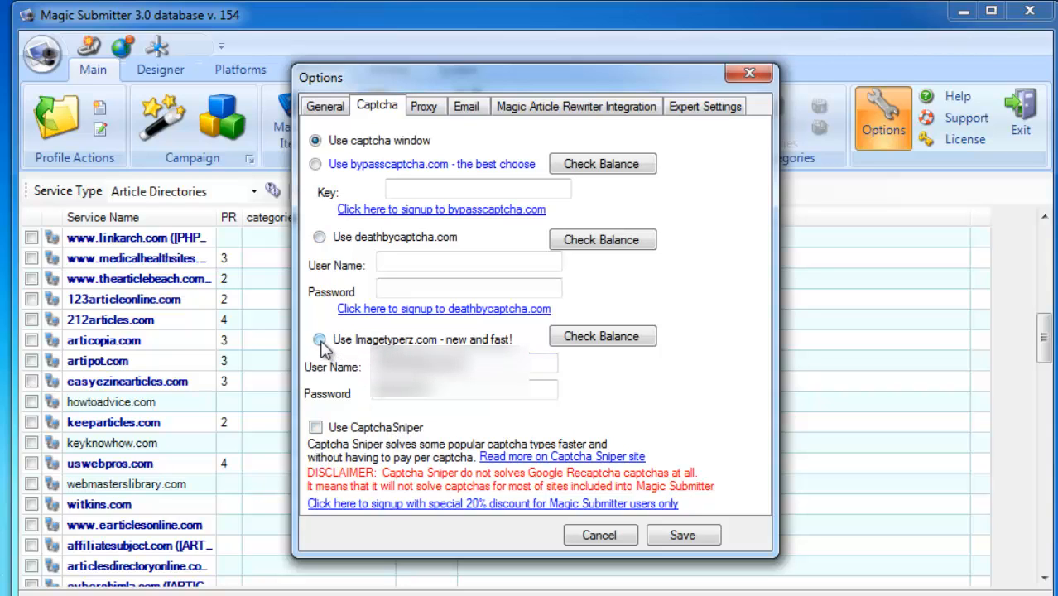
pyautogui.click(318, 340)
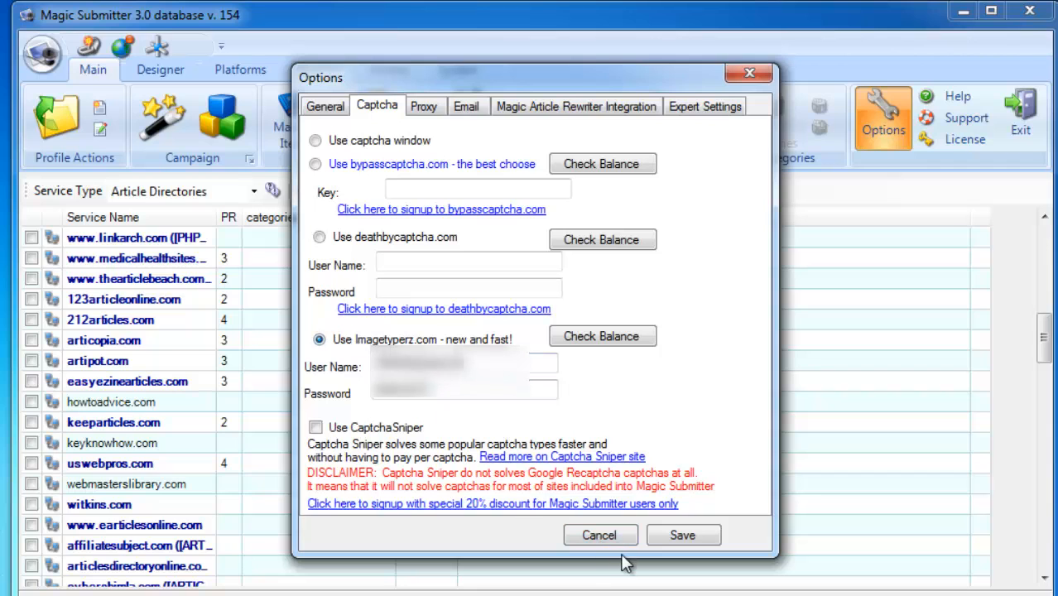
pyautogui.click(599, 534)
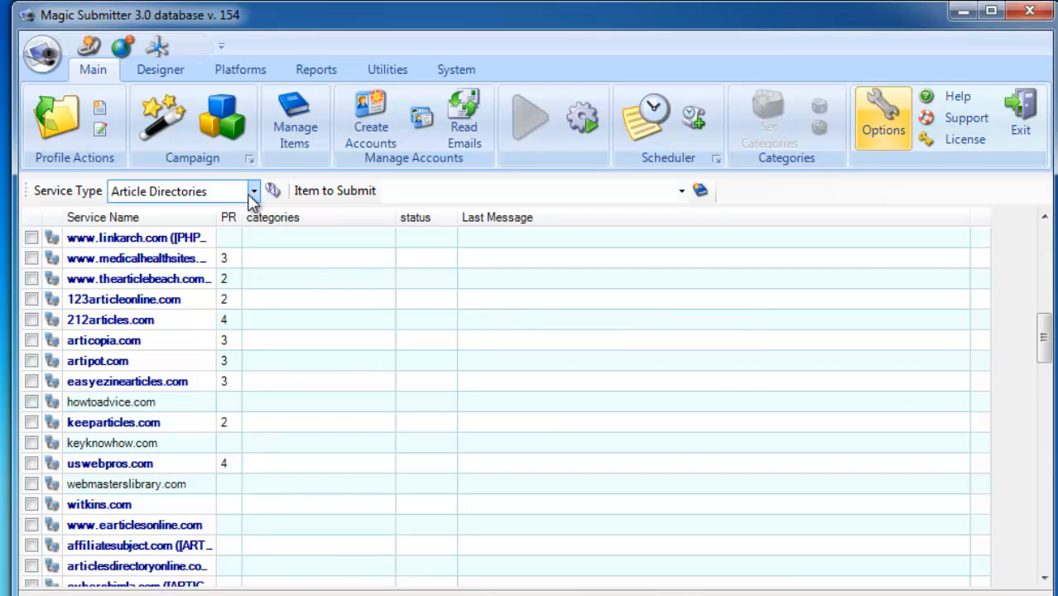
# - Show the Submit RSS services, select all 24 and start account creation on them
pyautogui.click(252, 192)
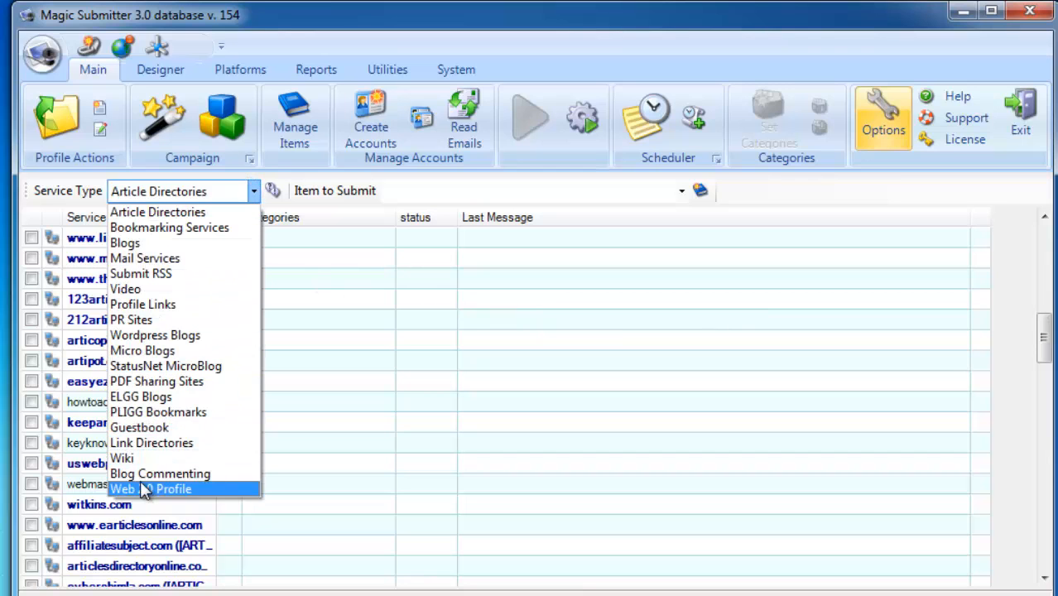
pyautogui.moveTo(149, 275)
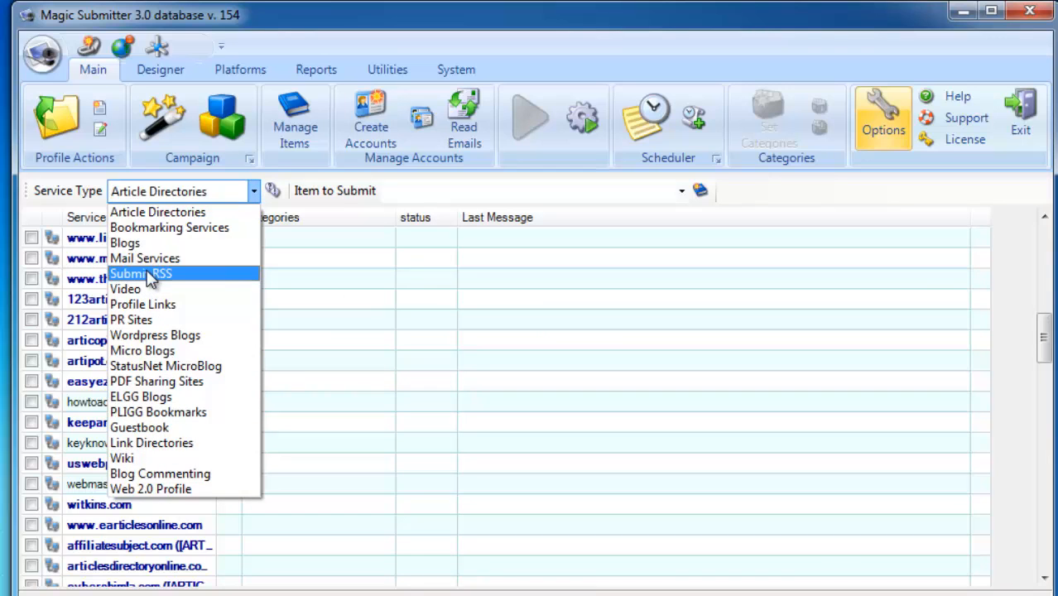
pyautogui.click(140, 273)
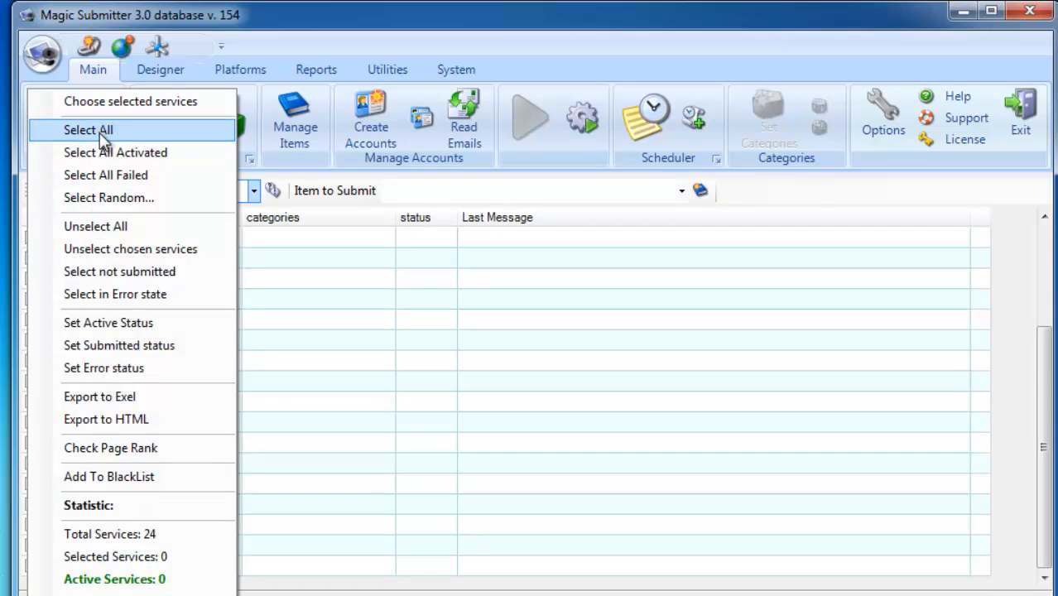
pyautogui.click(88, 129)
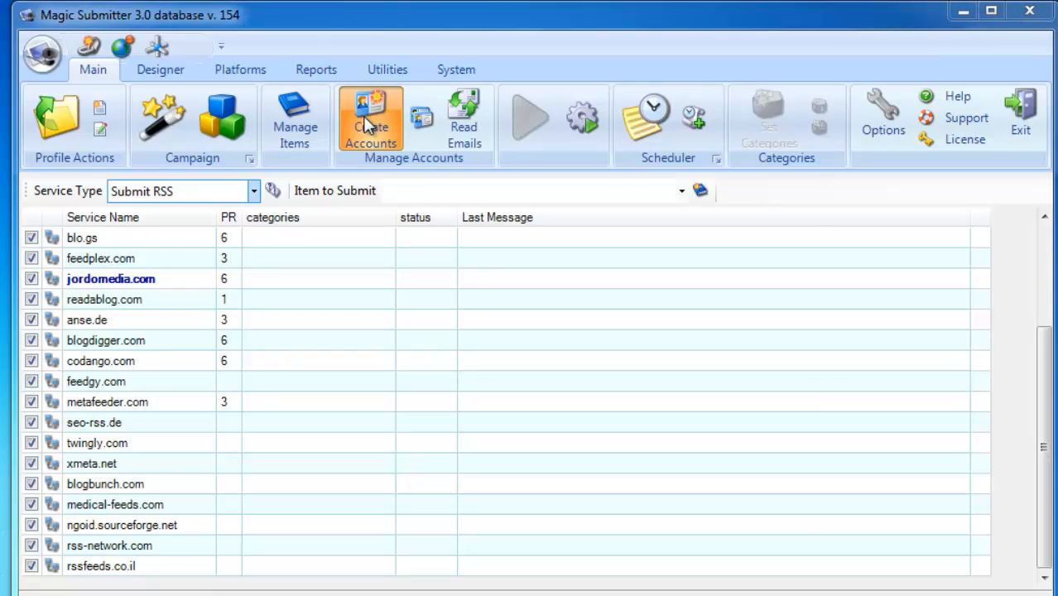
pyautogui.click(371, 119)
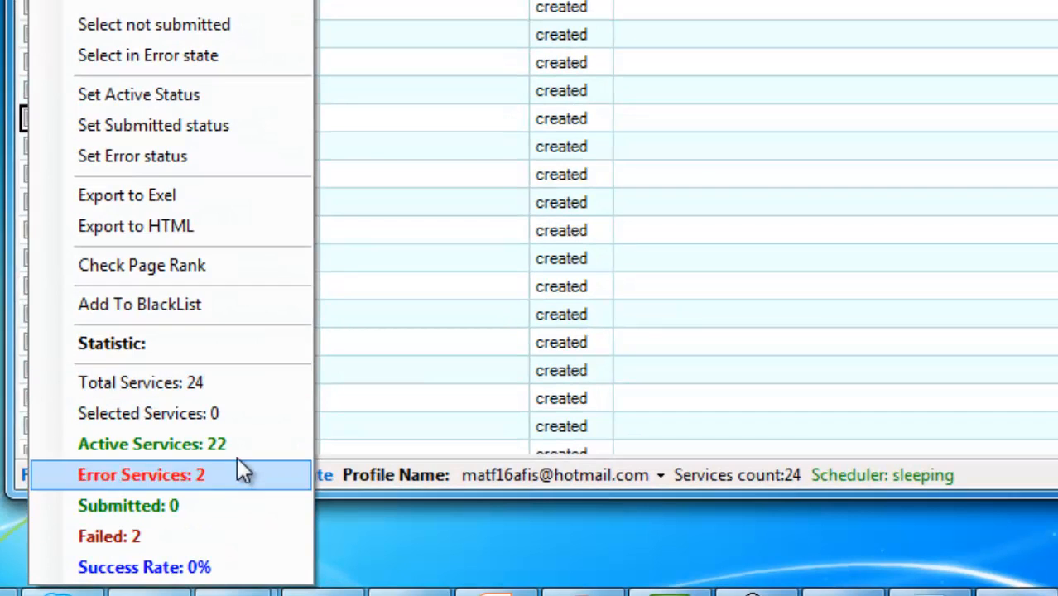
pyautogui.moveTo(232, 456)
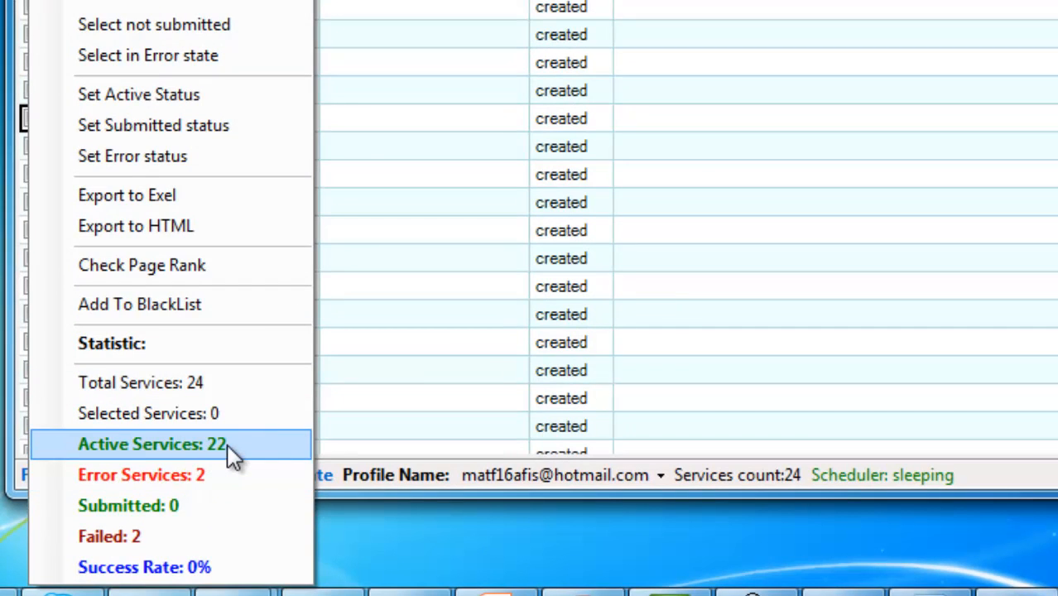
pyautogui.moveTo(218, 486)
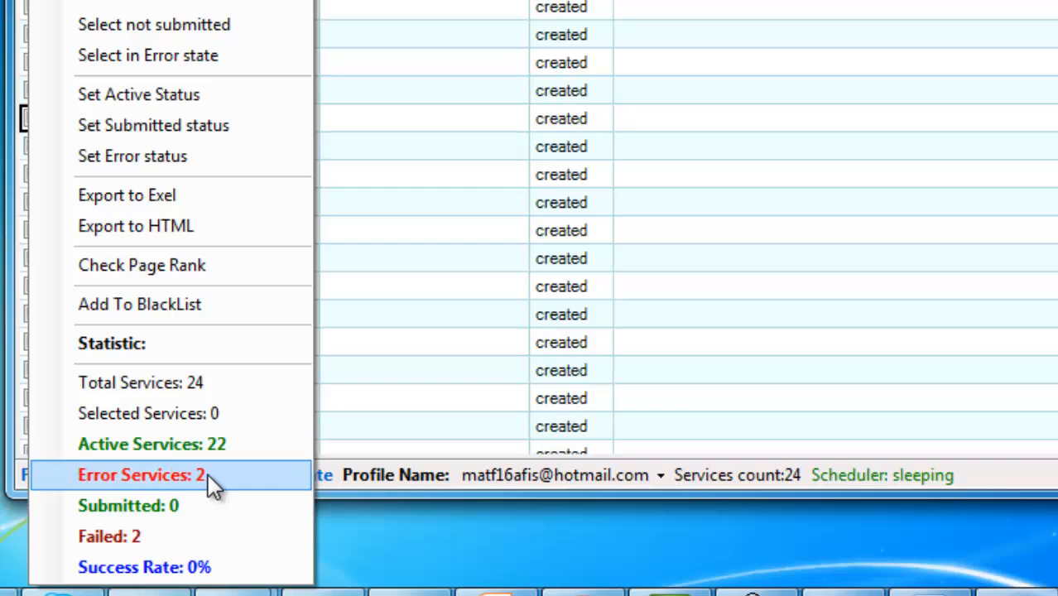
pyautogui.moveTo(229, 487)
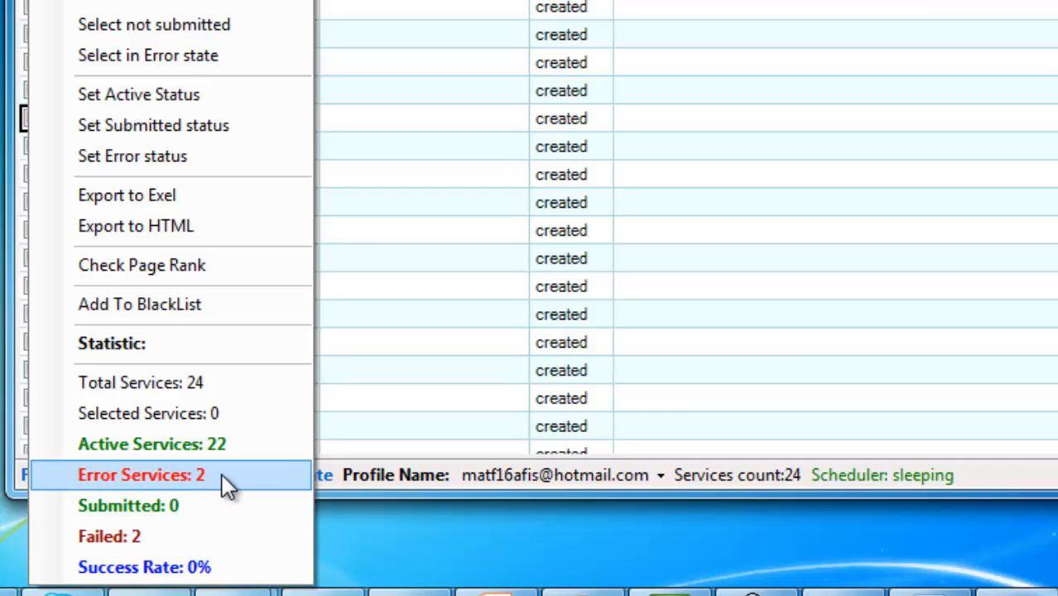
pyautogui.moveTo(222, 453)
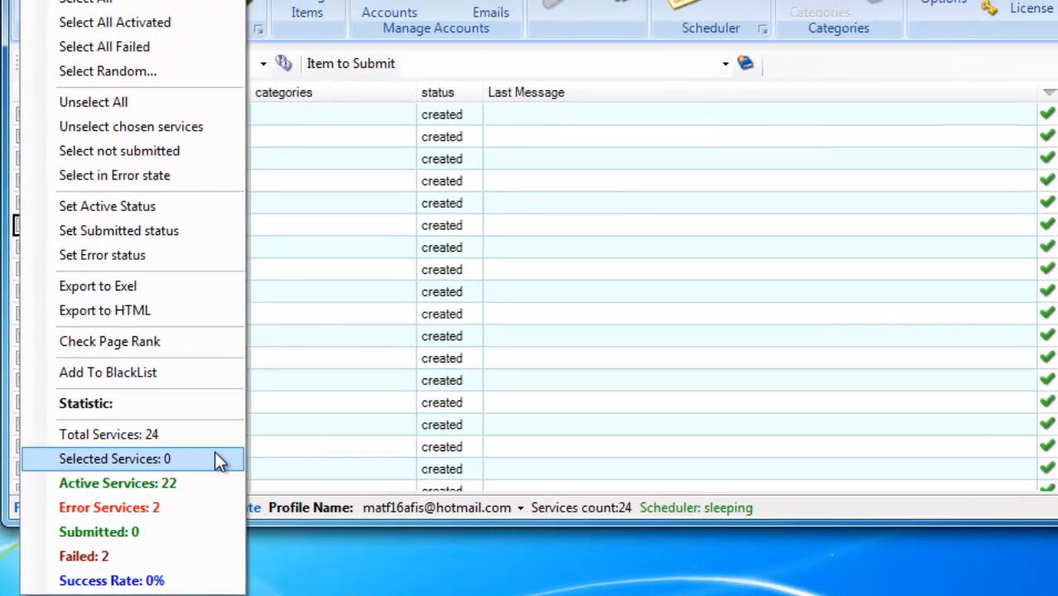
pyautogui.moveTo(652, 106)
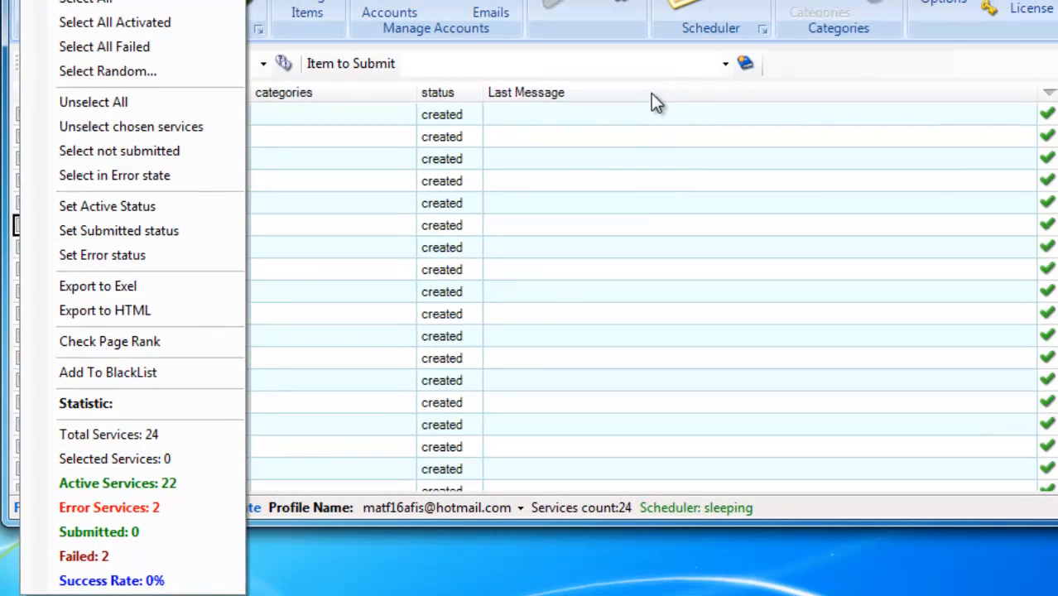